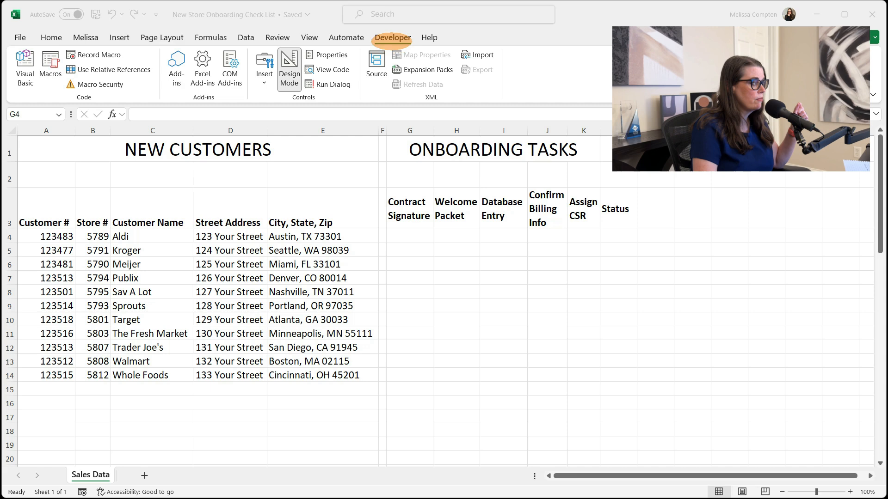
# Step: Draw an ActiveX checkbox control, CheckBox1, over the onboarding task columns from the Developer controls
pyautogui.click(409, 236)
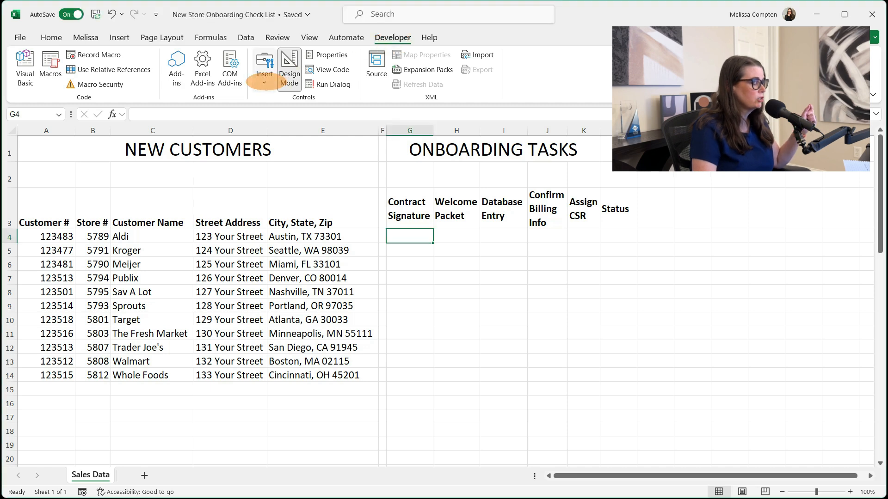
pyautogui.click(263, 65)
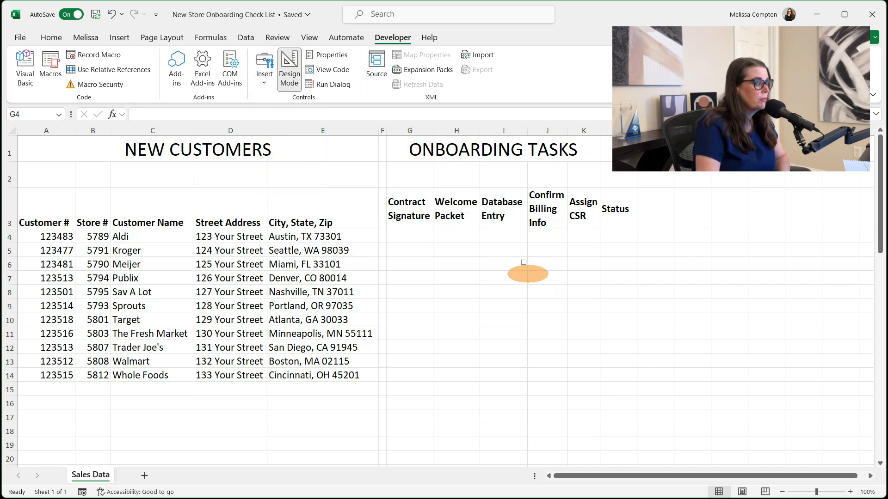
pyautogui.moveTo(524, 262); pyautogui.dragTo(657, 328)
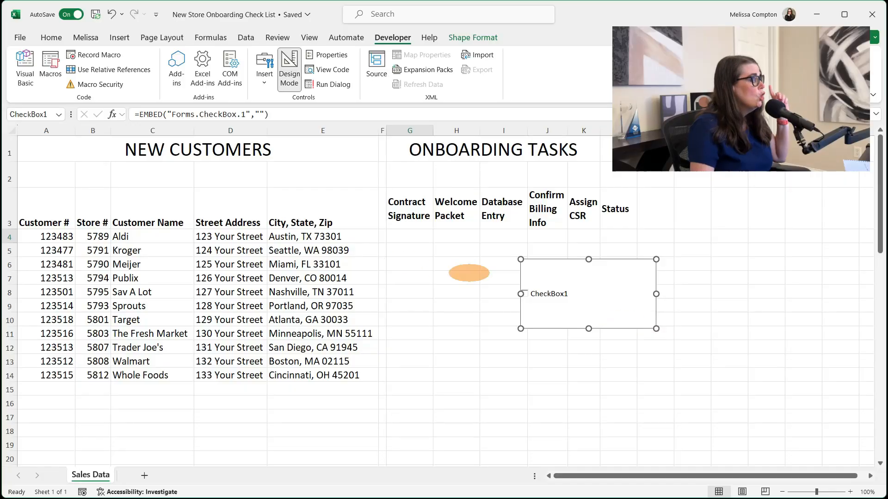
# Step: Delete CheckBox1 and select the task cells G4:K14 for every customer
pyautogui.click(408, 236)
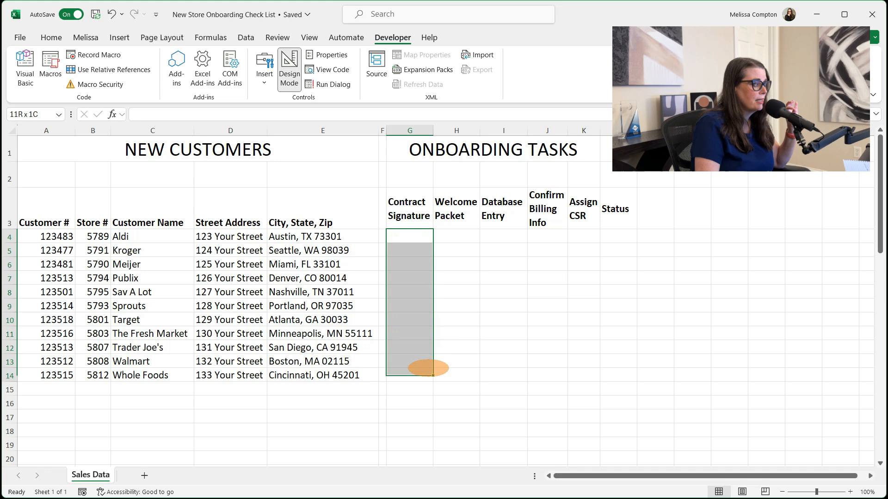
pyautogui.moveTo(430, 369); pyautogui.dragTo(580, 376)
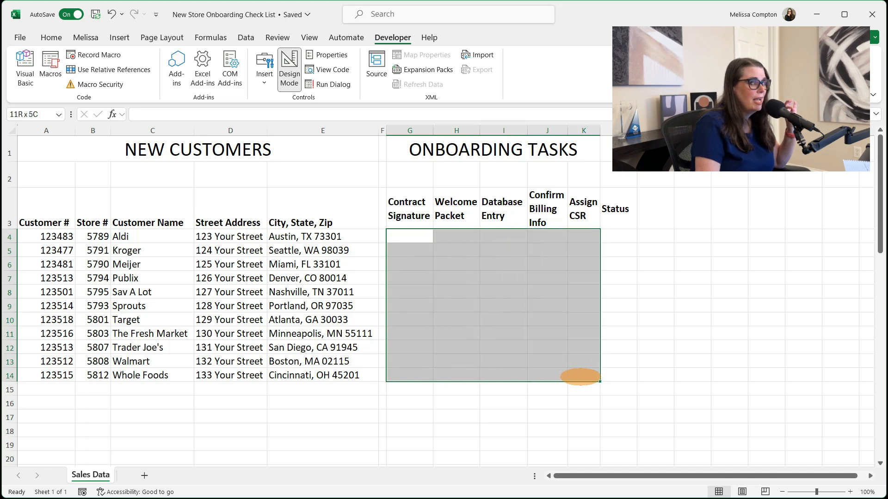
pyautogui.click(408, 237)
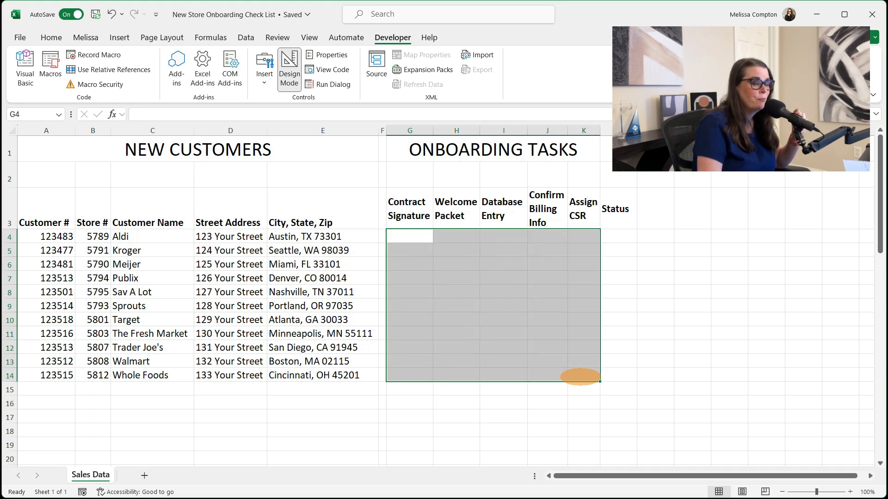
pyautogui.click(119, 37)
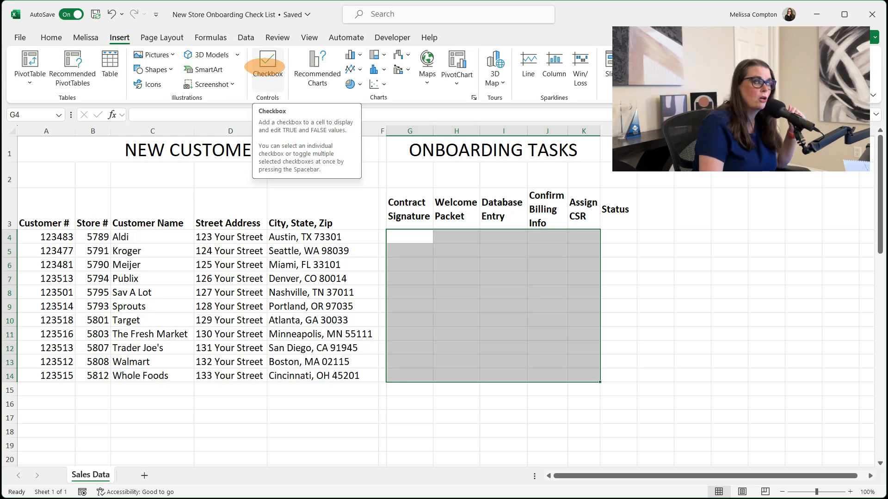
# Step: Insert in-cell checkboxes into G4:K14 and centre them horizontally and vertically
pyautogui.click(266, 69)
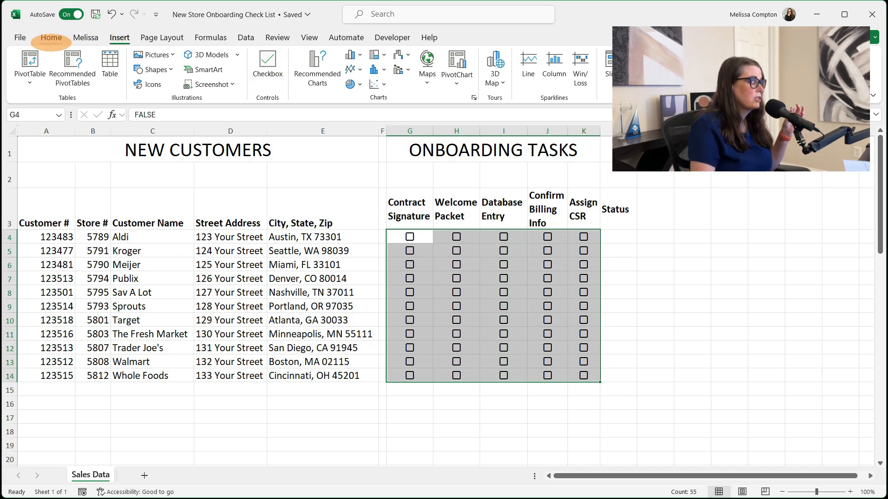
pyautogui.click(50, 37)
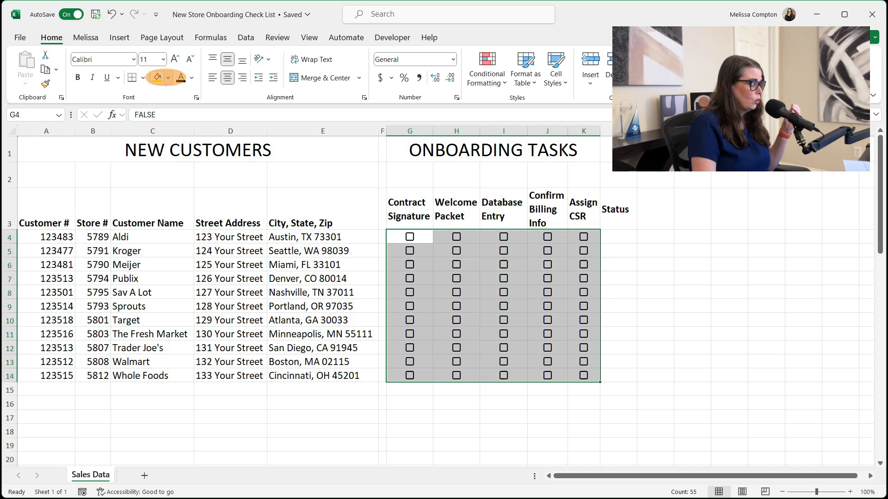
pyautogui.moveTo(180, 77)
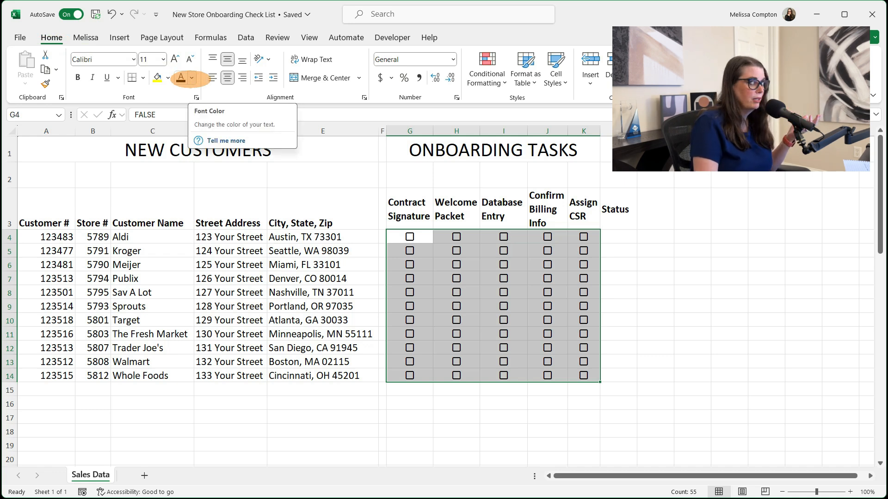
pyautogui.click(197, 78)
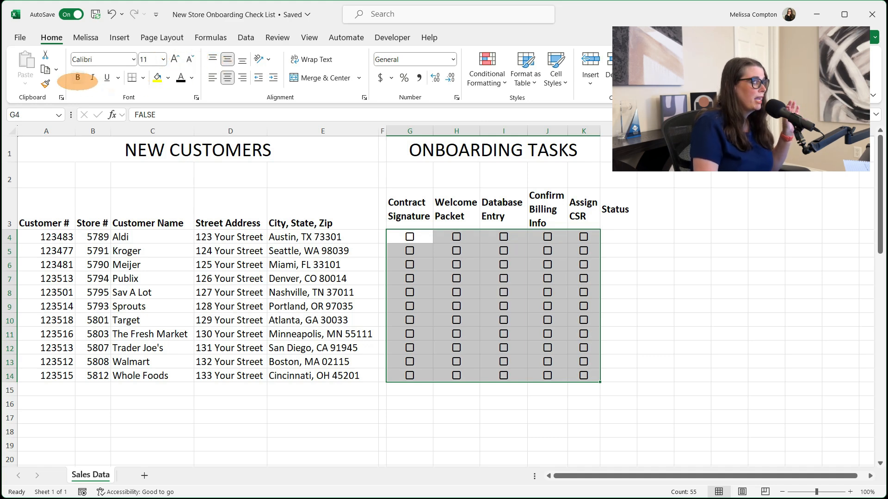
pyautogui.moveTo(77, 78)
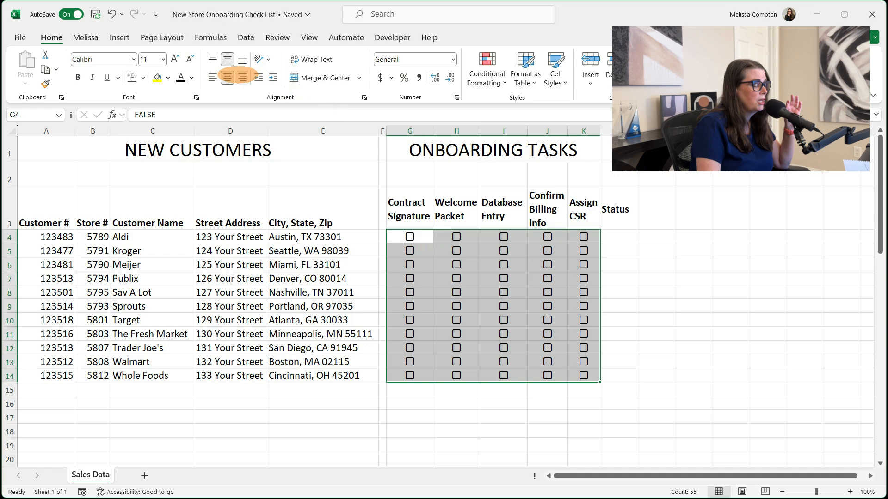
pyautogui.click(213, 78)
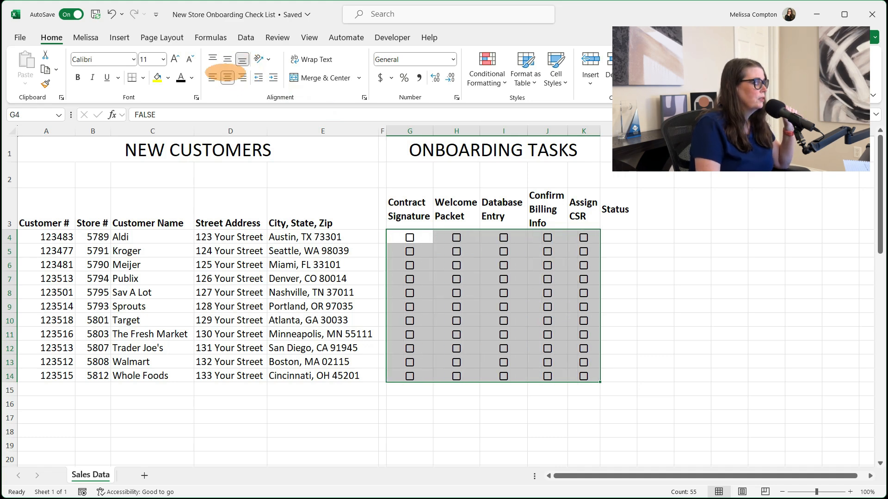
pyautogui.click(227, 59)
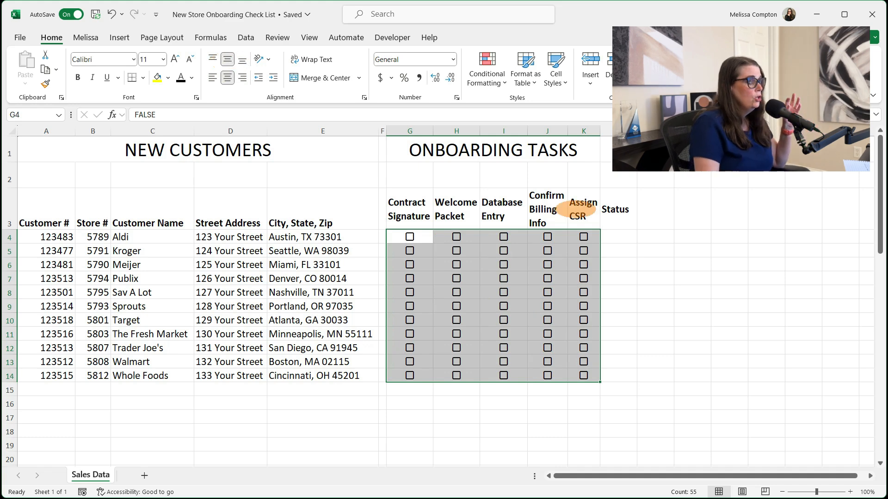
# Step: Tick test tasks: Aldi's Contract Signature and Welcome Packet, Kroger's Welcome Packet and Database Entry
pyautogui.click(409, 236)
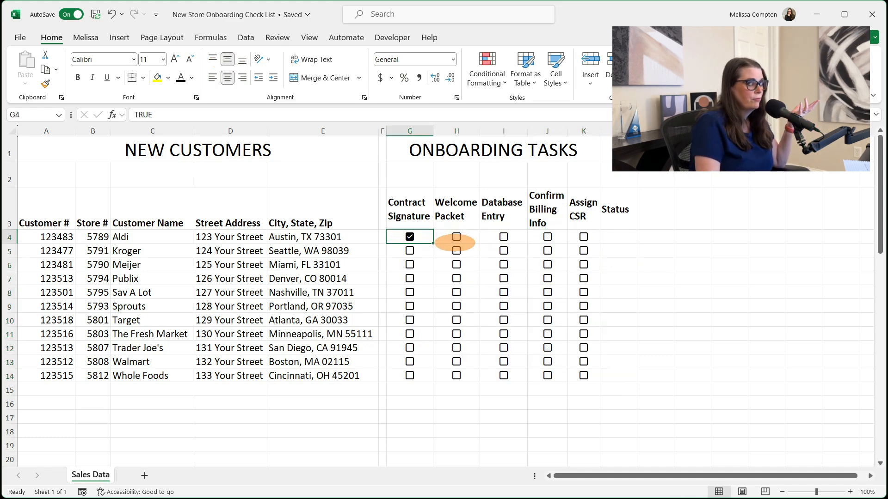
pyautogui.click(456, 250)
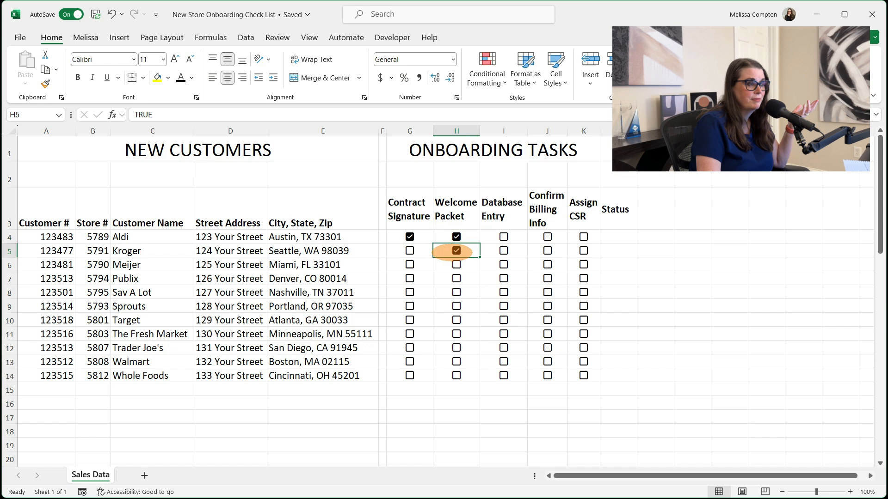
pyautogui.click(502, 251)
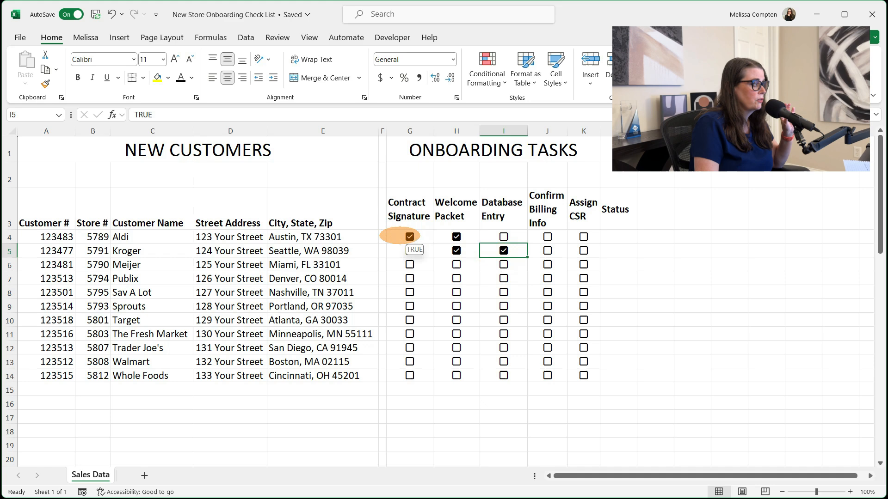
pyautogui.click(409, 251)
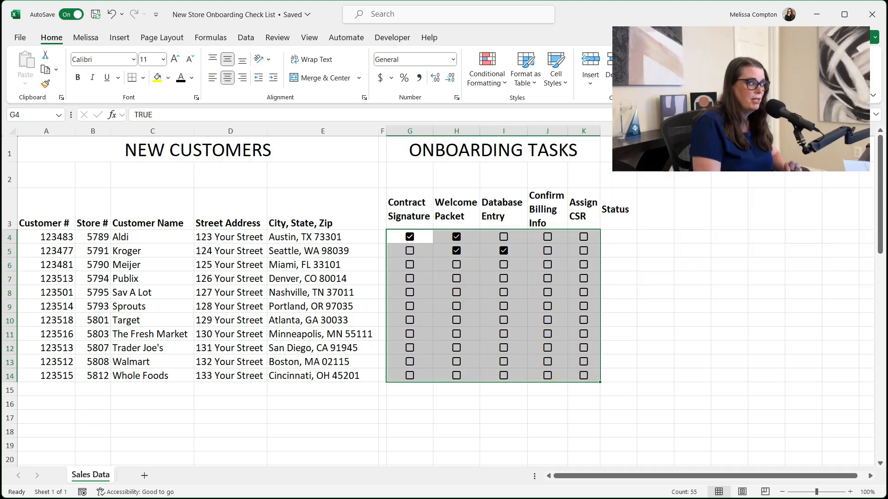
# Step: Clear every test tick so all onboarding checkboxes are unchecked again
pyautogui.click(408, 236)
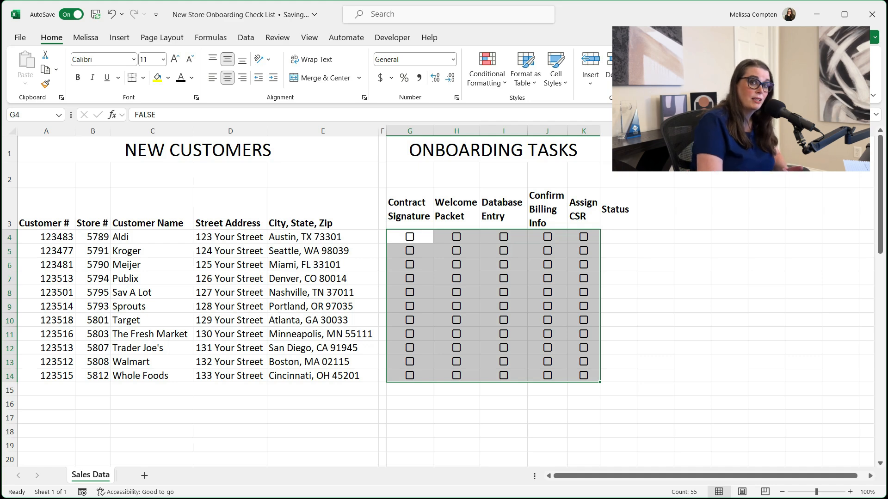
pyautogui.press('Delete')
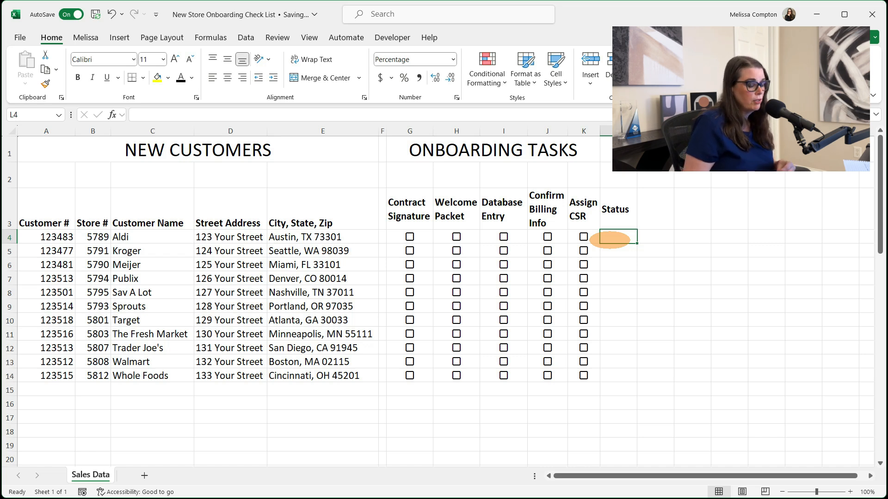
# Step: Enter =COUNTIF(G4:K4,TRUE)/5 in Aldi's Status cell L4, showing 0%
pyautogui.write('=')
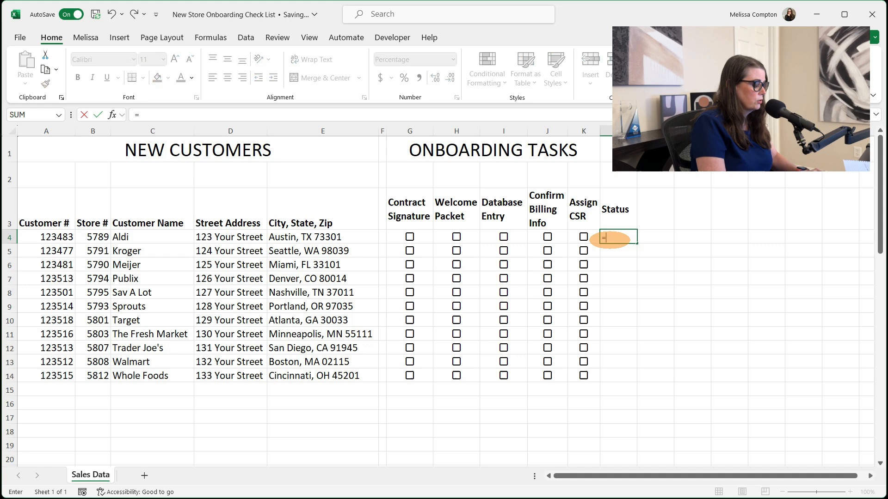
pyautogui.write('countif(')
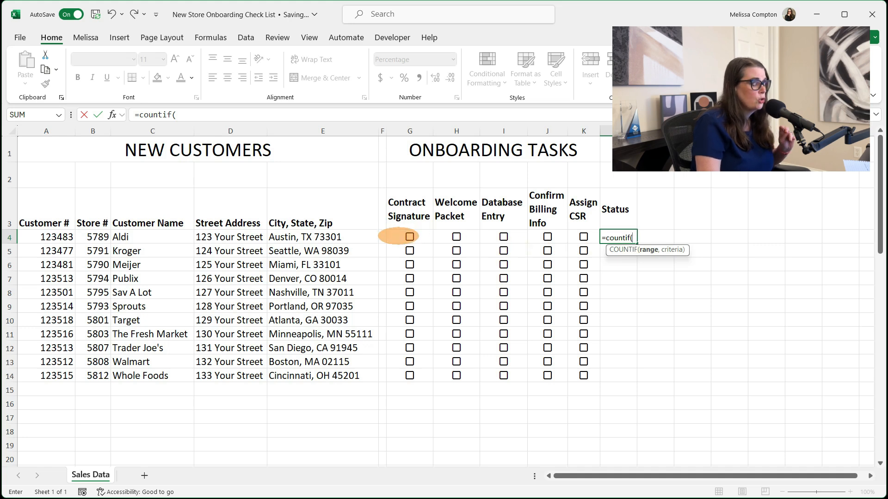
pyautogui.moveTo(409, 237); pyautogui.dragTo(503, 237)
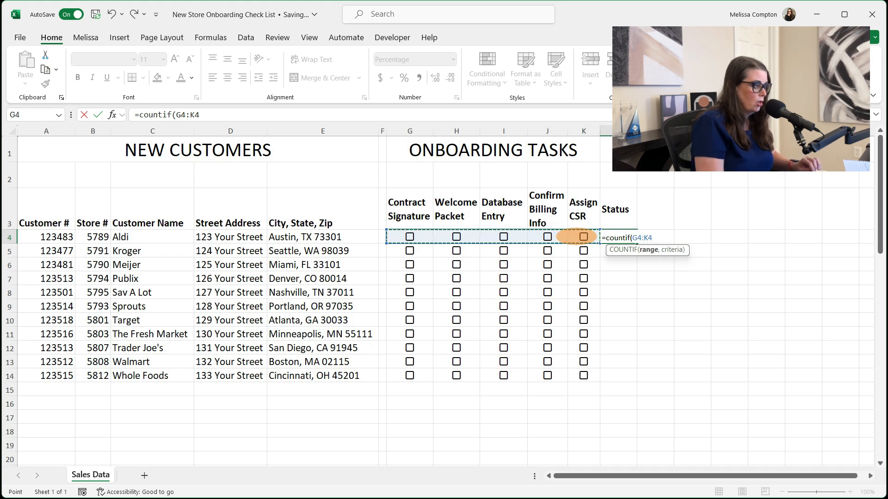
pyautogui.write(',')
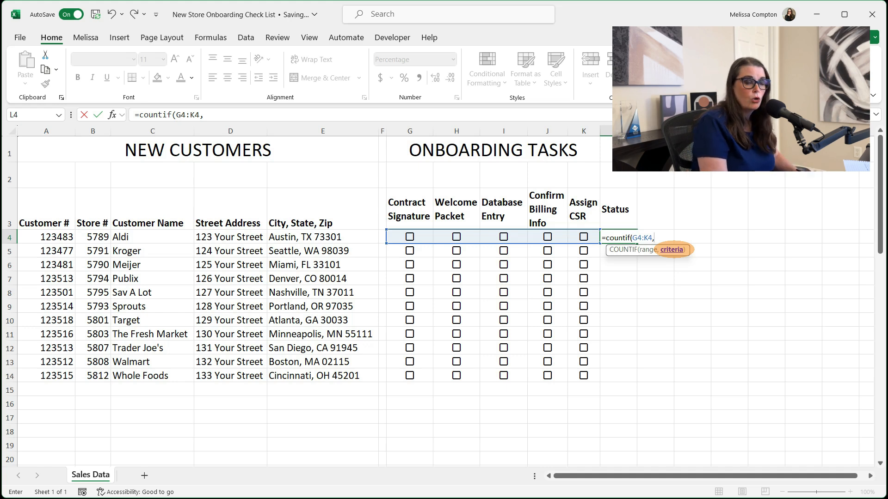
pyautogui.write('tru')
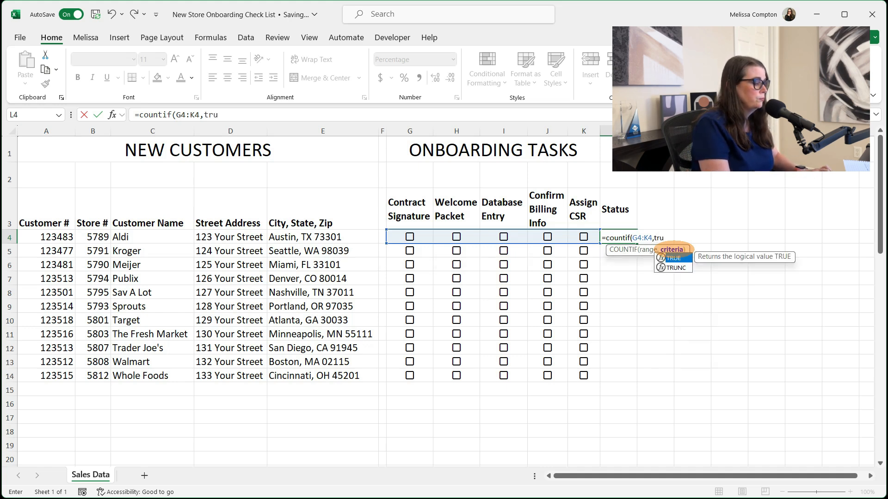
pyautogui.write('e)')
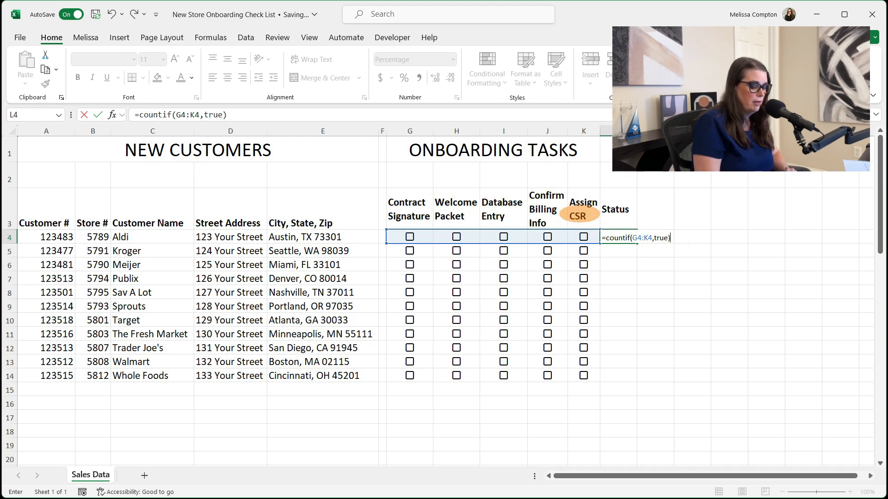
pyautogui.write('/5')
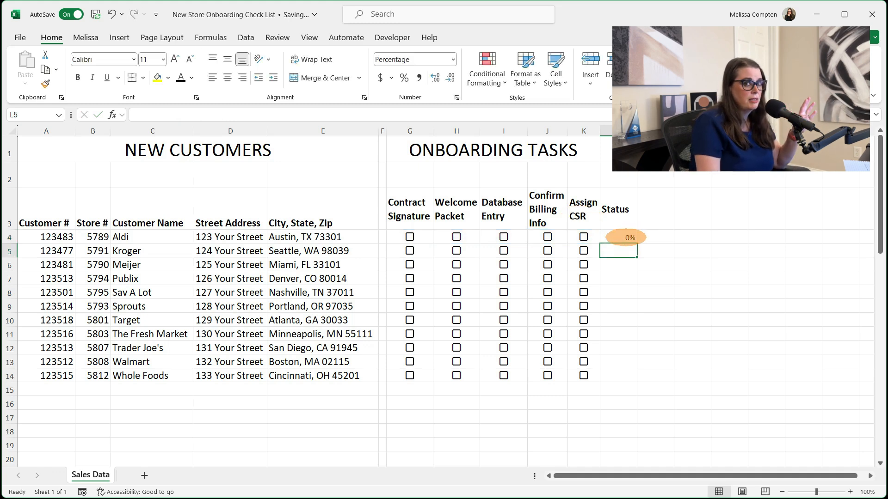
# Step: Copy the Status formula from L4 down to every customer row
pyautogui.click(619, 237)
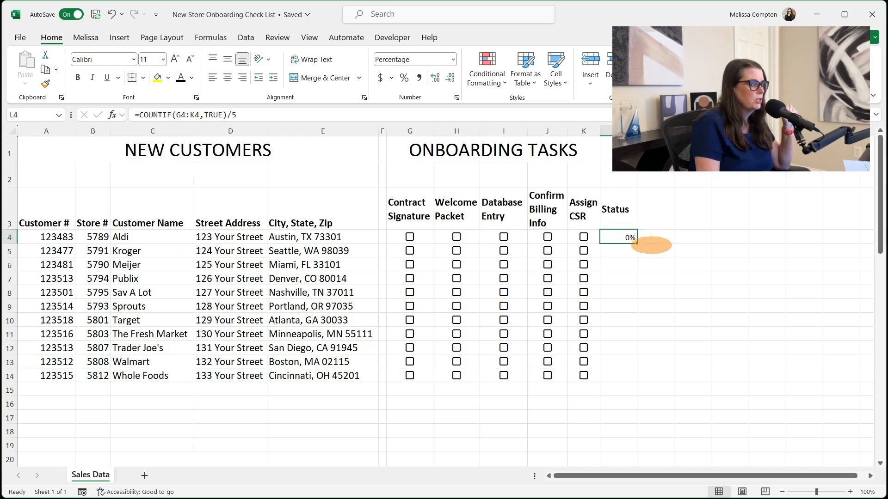
pyautogui.moveTo(636, 243); pyautogui.dragTo(636, 379)
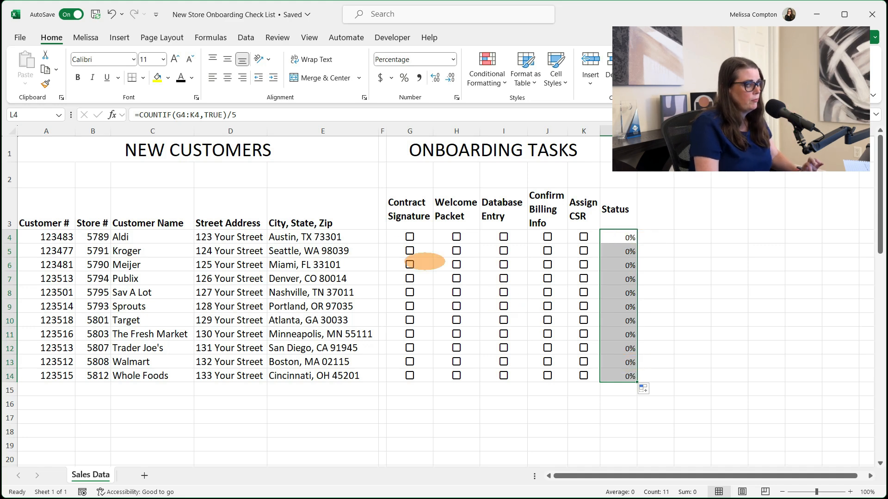
# Step: Tick the remaining tasks for Aldi, The Fresh Market and Whole Foods so their Status reaches 100%
pyautogui.click(409, 236)
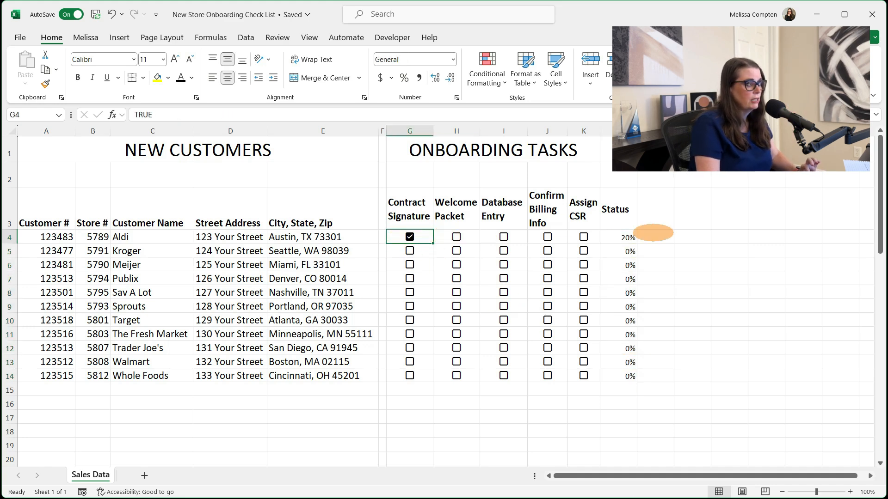
pyautogui.click(456, 236)
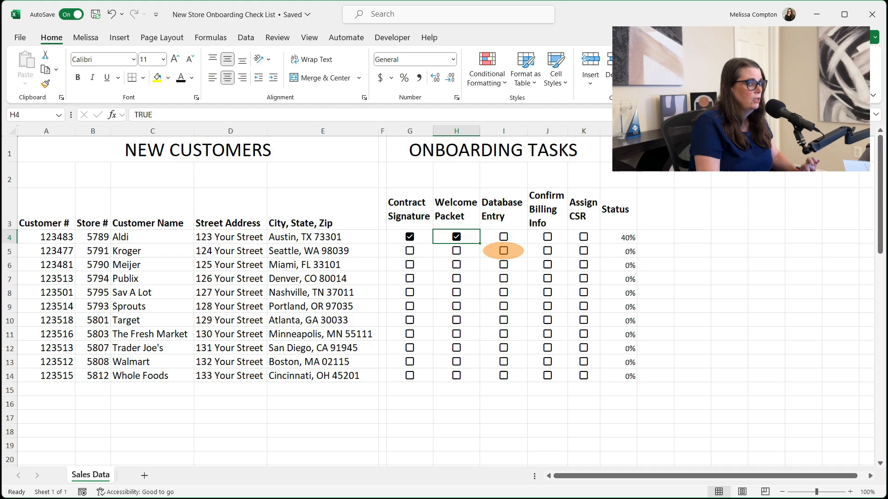
pyautogui.click(502, 250)
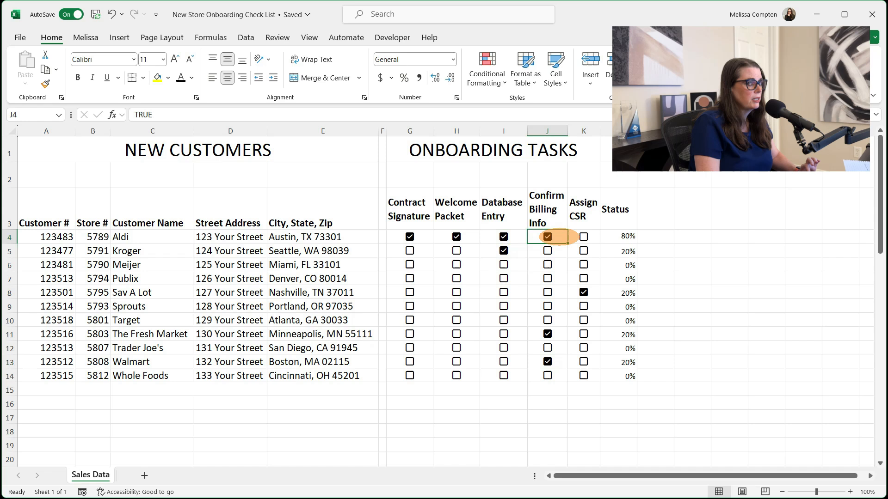
pyautogui.click(584, 237)
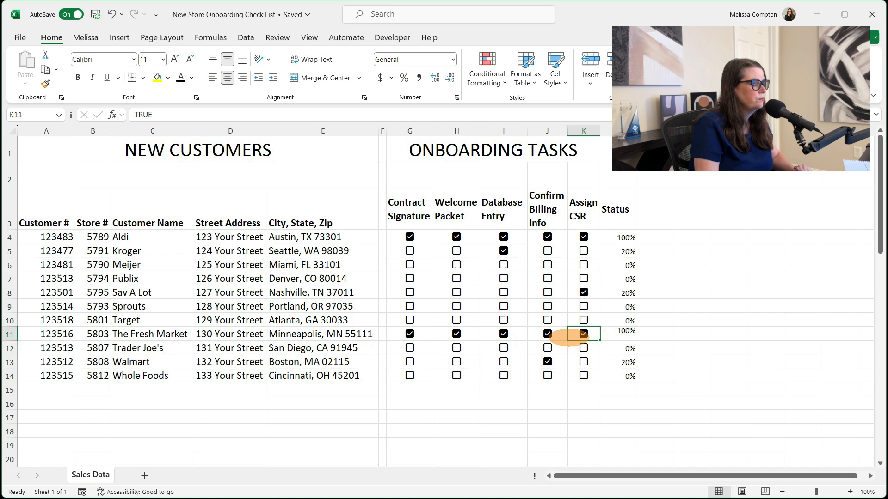
pyautogui.click(456, 375)
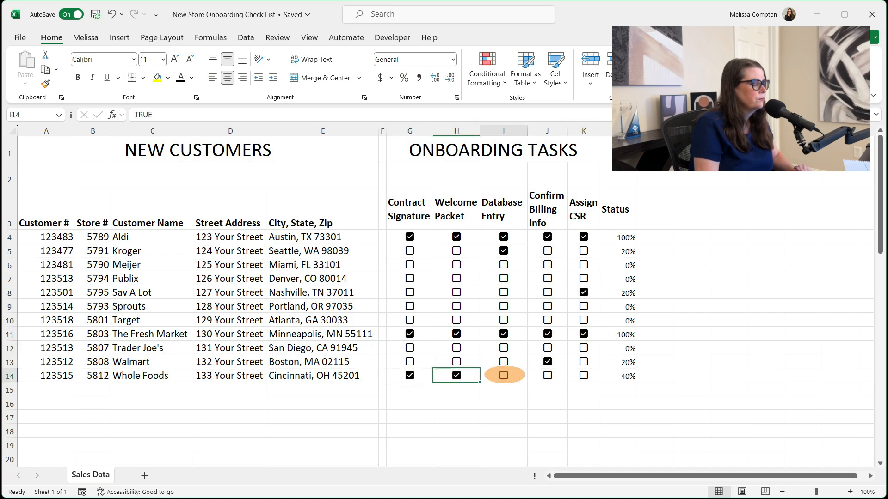
pyautogui.click(503, 376)
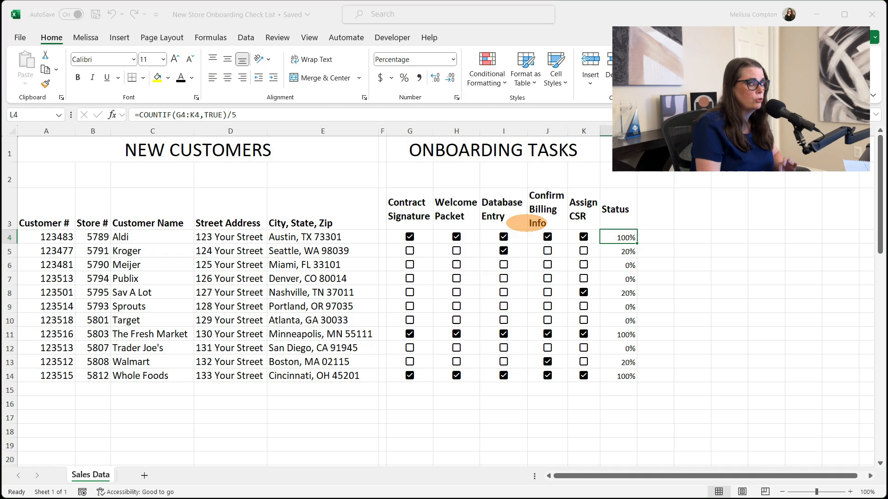
# Step: Start a formula-driven conditional formatting rule on L4 with the formula =$L4=100%
pyautogui.click(485, 67)
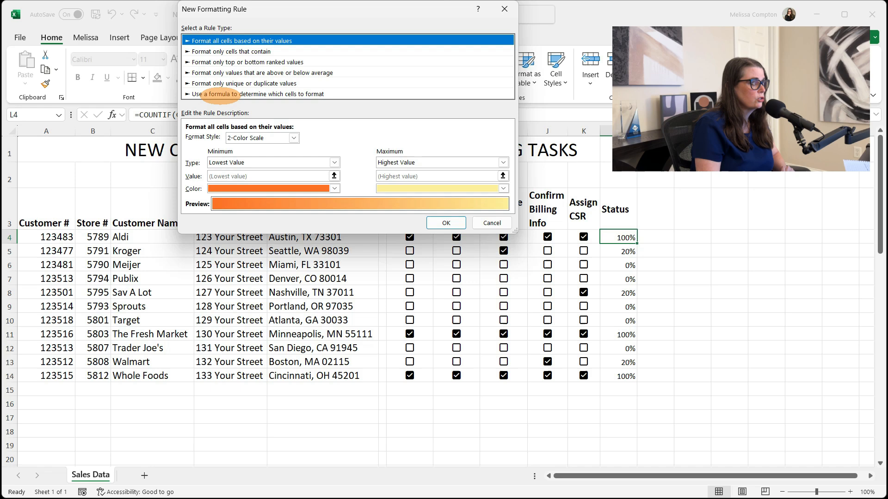
pyautogui.click(261, 94)
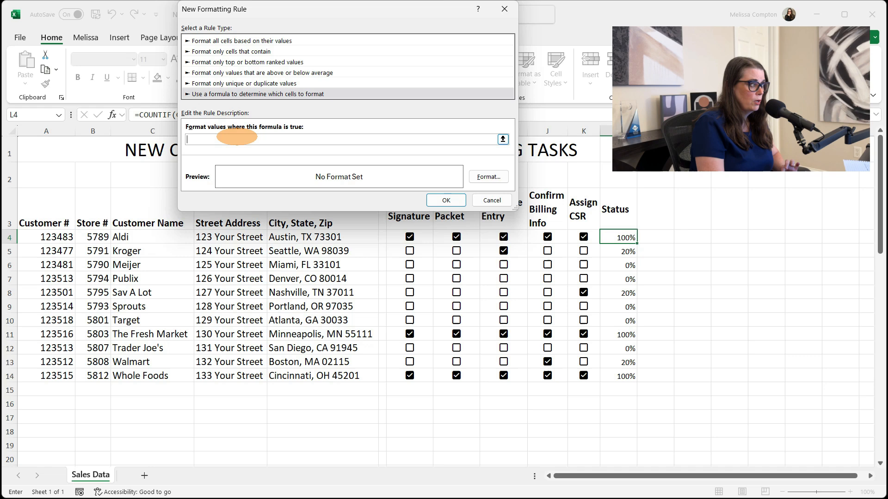
pyautogui.write('=')
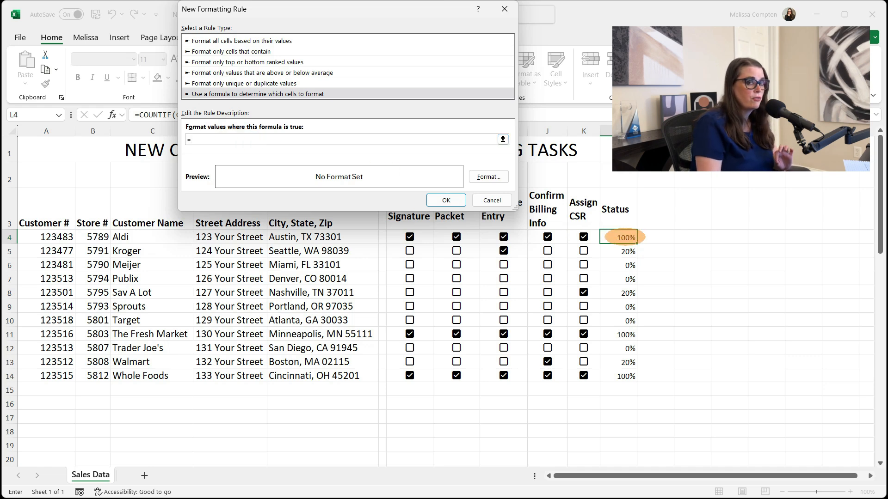
pyautogui.click(624, 237)
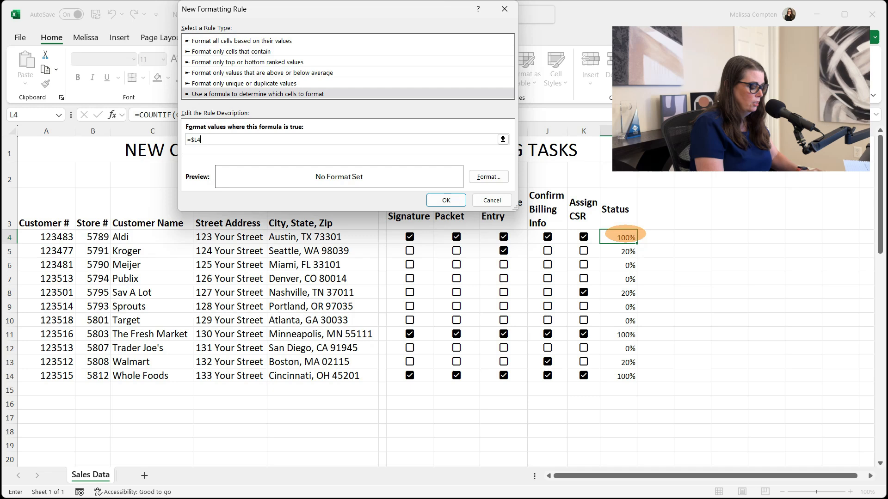
pyautogui.write('=100%')
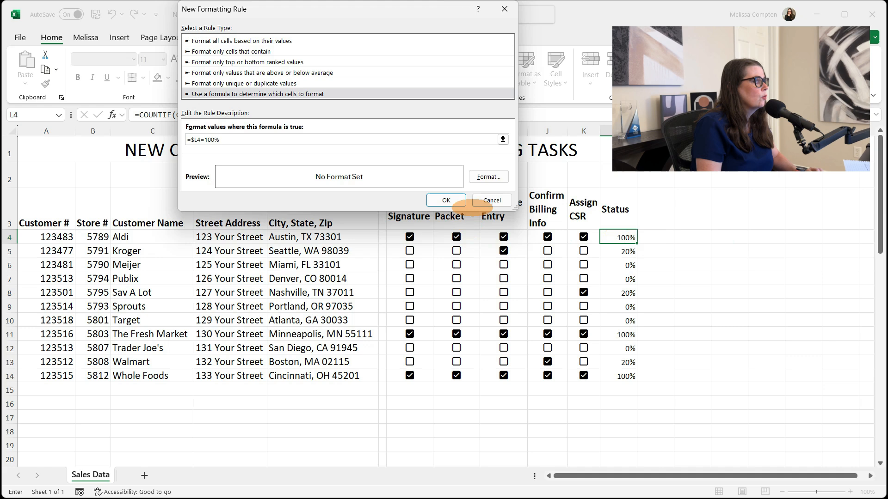
# Step: Give the rule a green fill with white text and apply it to Aldi's Status cell
pyautogui.click(487, 176)
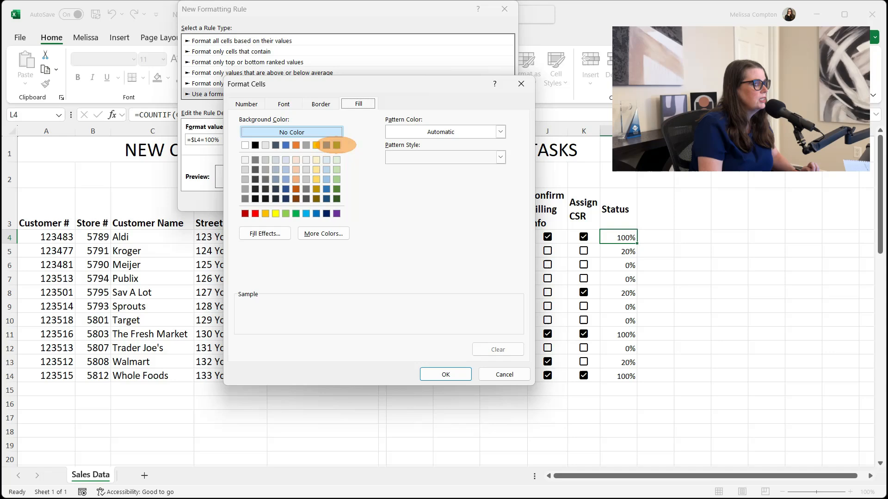
pyautogui.click(337, 145)
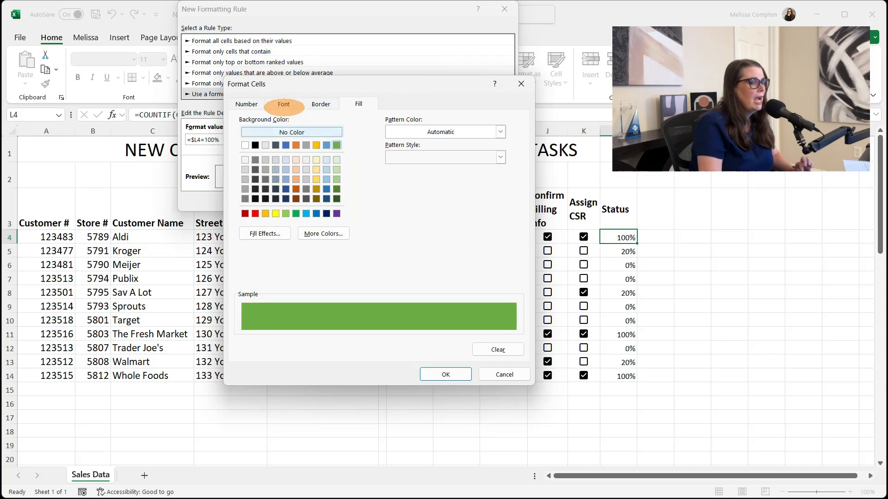
pyautogui.click(282, 104)
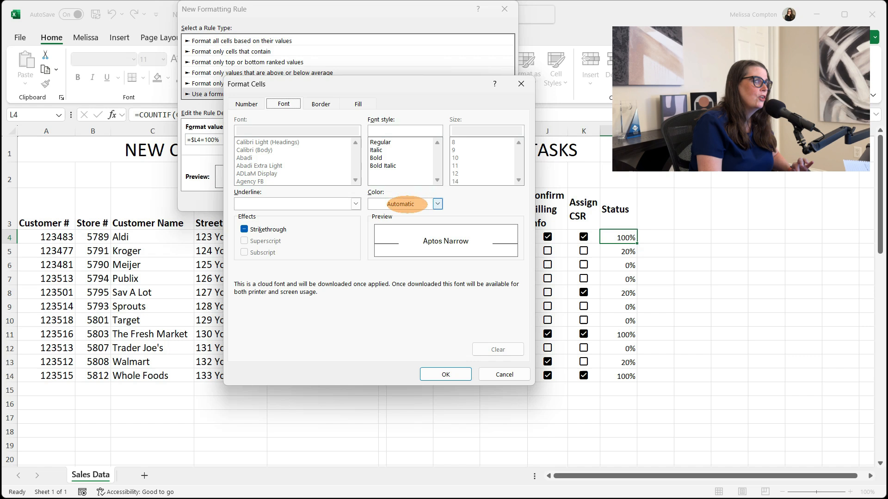
pyautogui.click(436, 203)
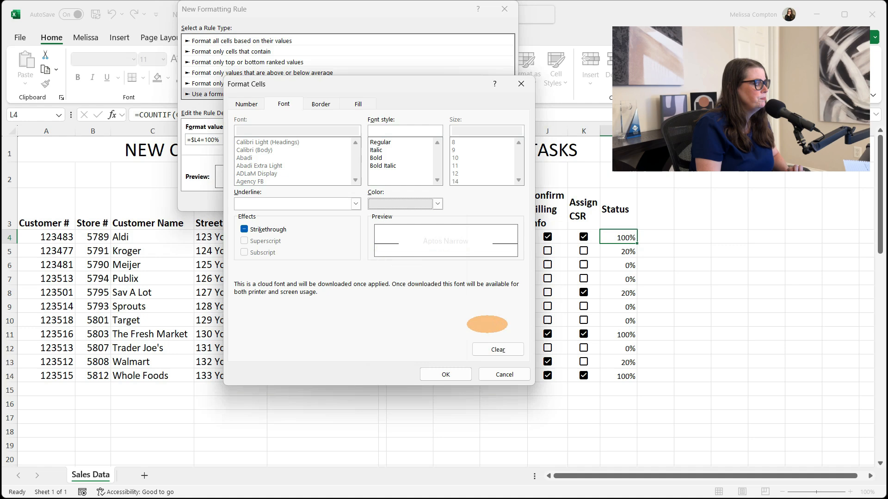
pyautogui.click(445, 375)
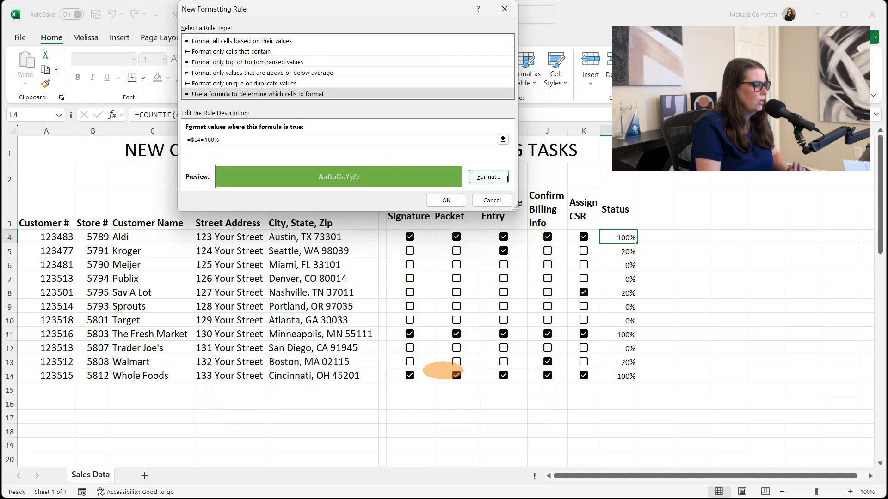
pyautogui.click(445, 200)
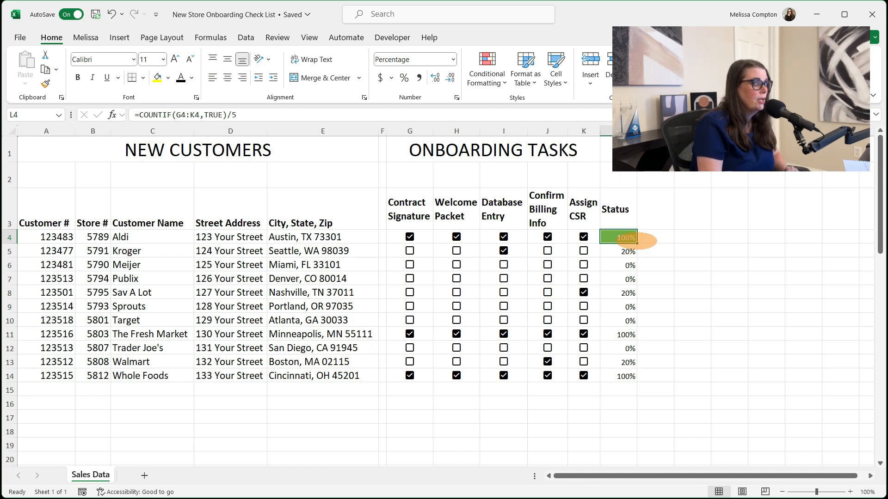
# Step: Paint the green rule down L4:L14 and tick Sav A Lot's Database Entry so it turns green at 100%
pyautogui.moveTo(619, 236); pyautogui.dragTo(618, 376)
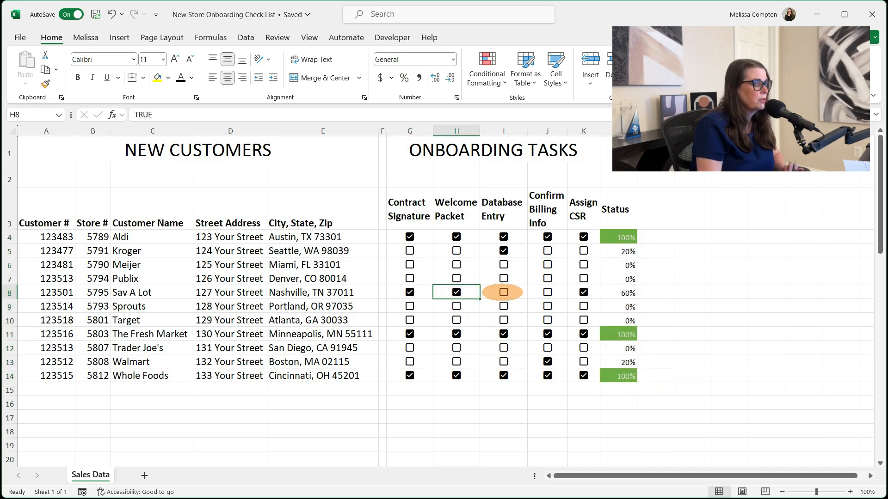
pyautogui.click(501, 293)
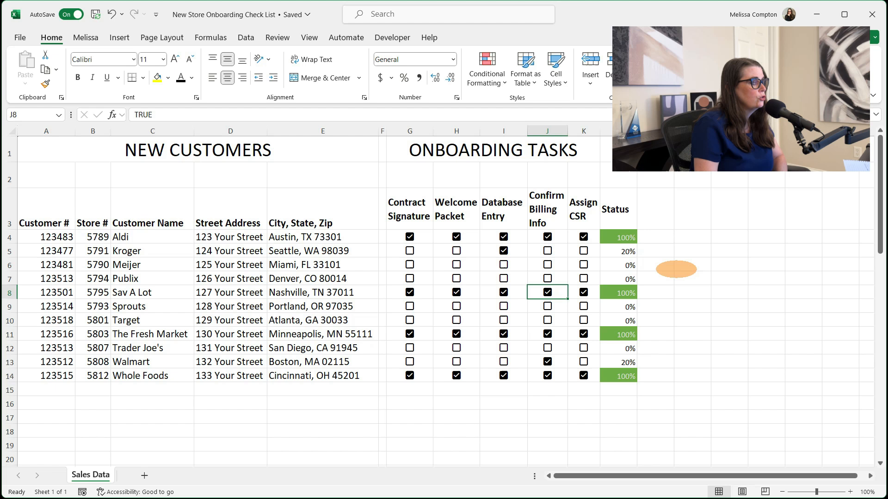
# Step: Start a formula-based conditional formatting rule on A4:K14 with =$L4=100%
pyautogui.moveTo(46, 237); pyautogui.dragTo(152, 292)
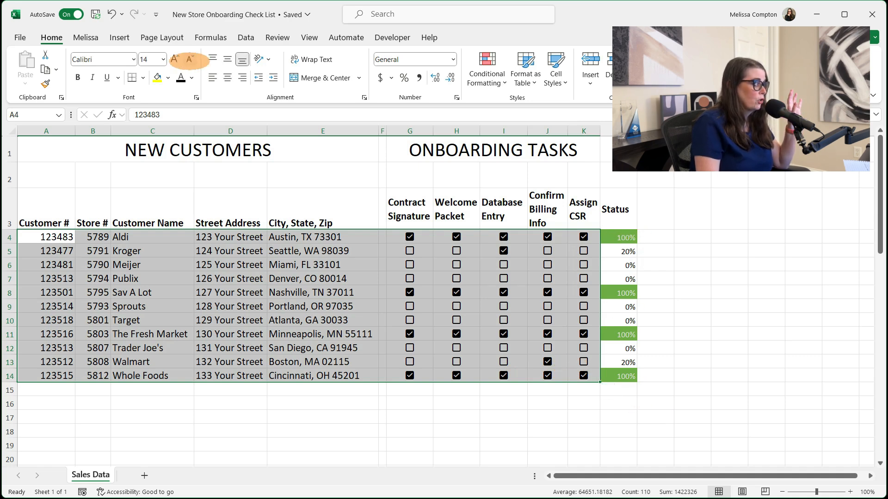
pyautogui.click(486, 68)
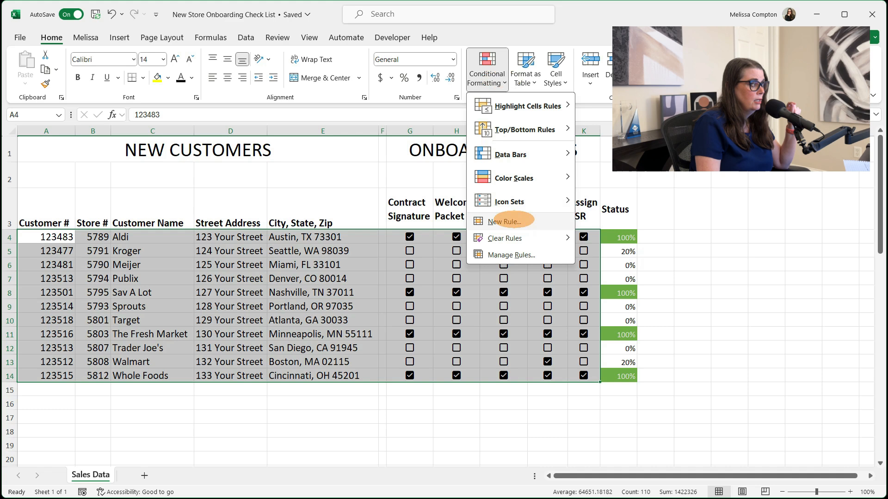
pyautogui.click(508, 221)
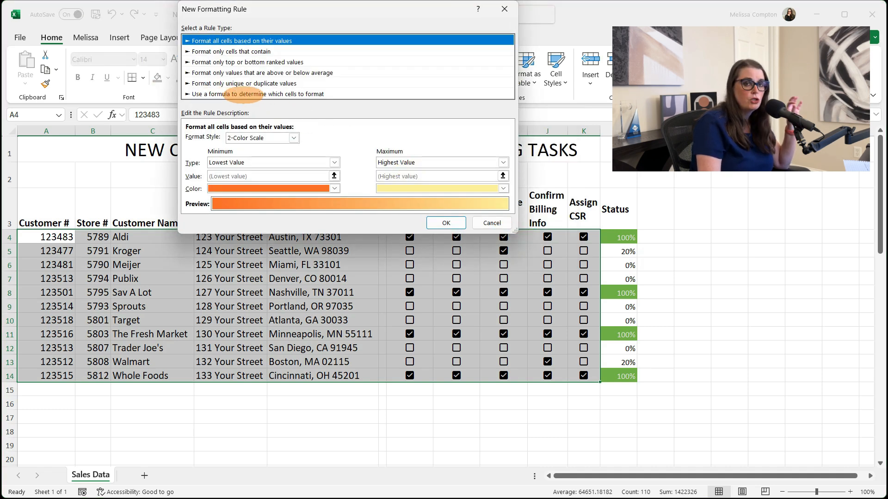
pyautogui.click(258, 95)
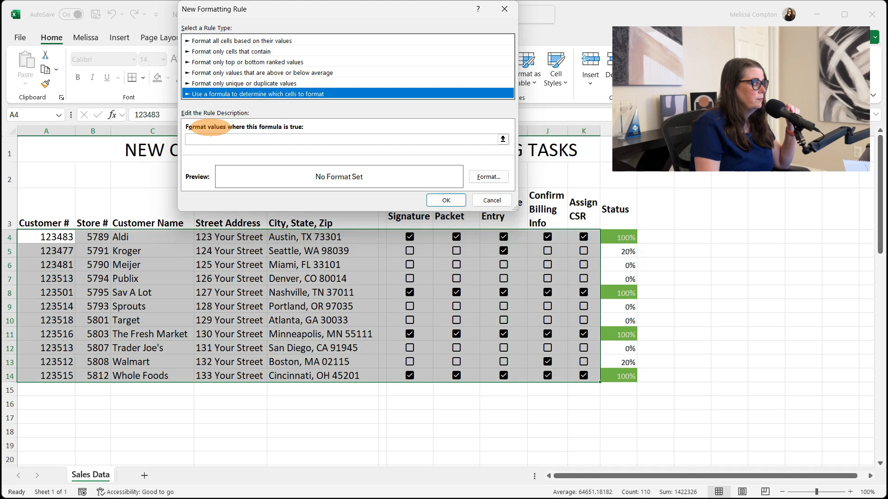
pyautogui.click(344, 139)
pyautogui.write('=$L4')
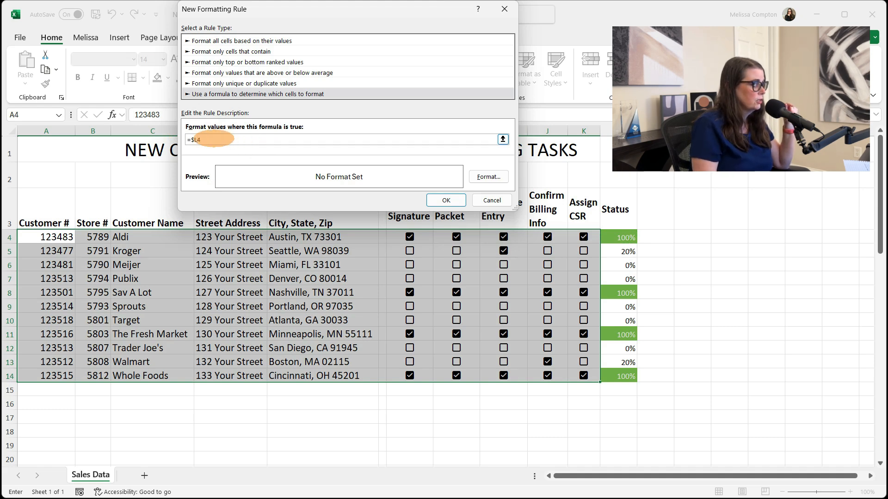
pyautogui.write('=')
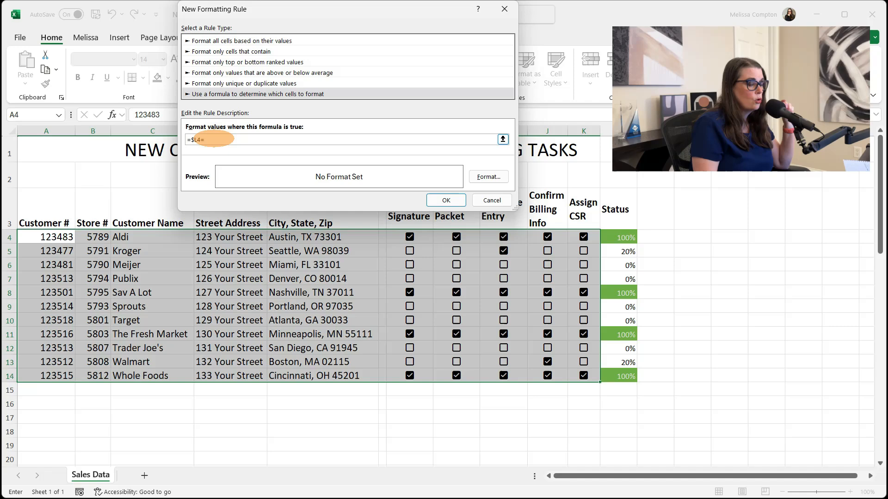
pyautogui.write('100%')
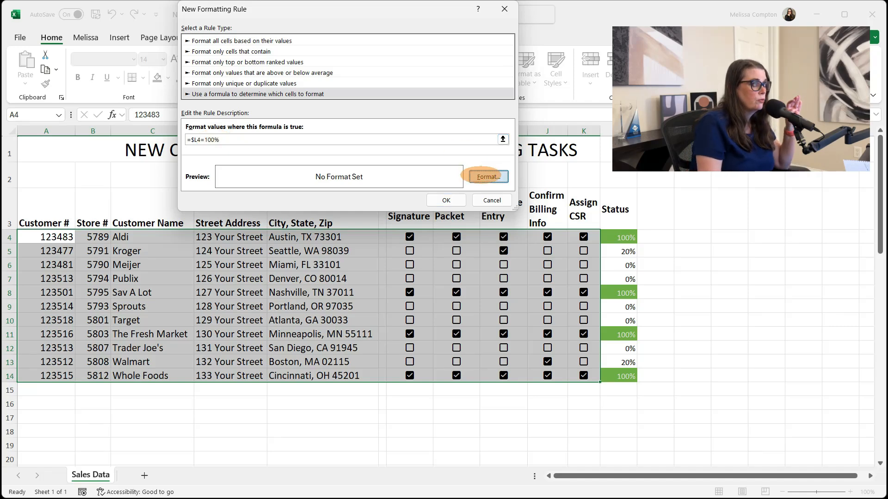
# Step: Give the rule a gray fill and confirm it so completed customer rows shade gray
pyautogui.click(485, 176)
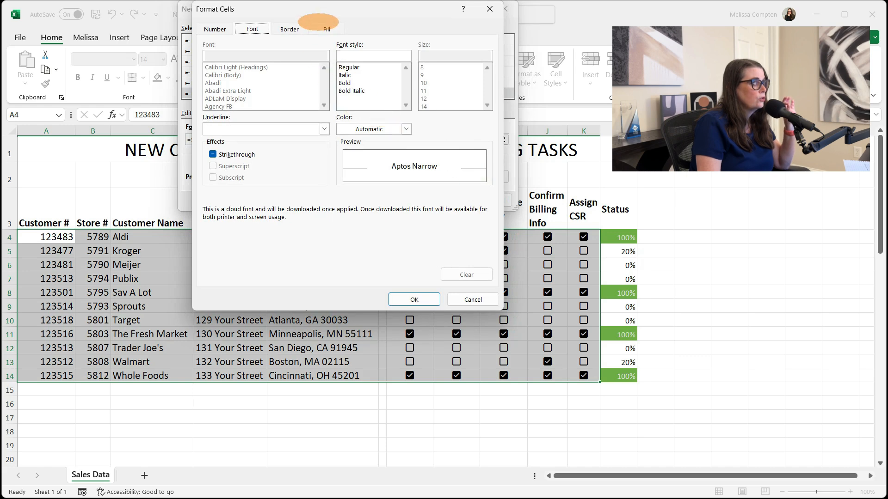
pyautogui.click(327, 28)
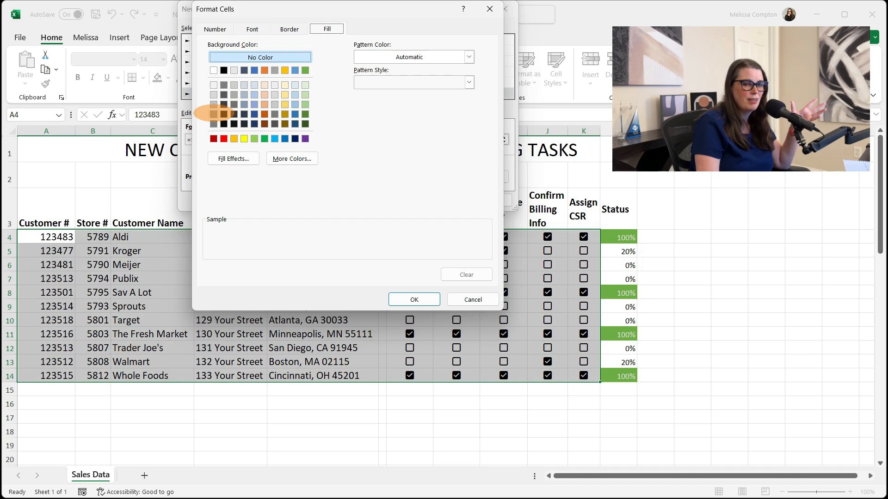
pyautogui.click(212, 113)
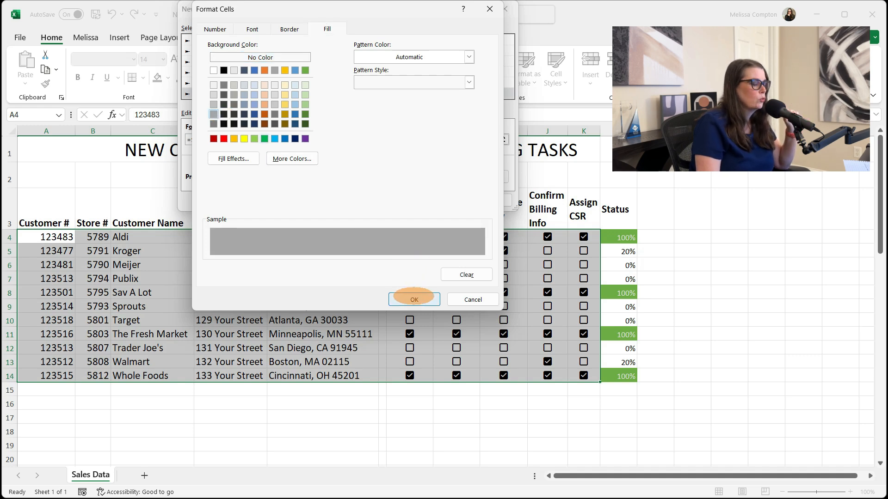
pyautogui.click(414, 299)
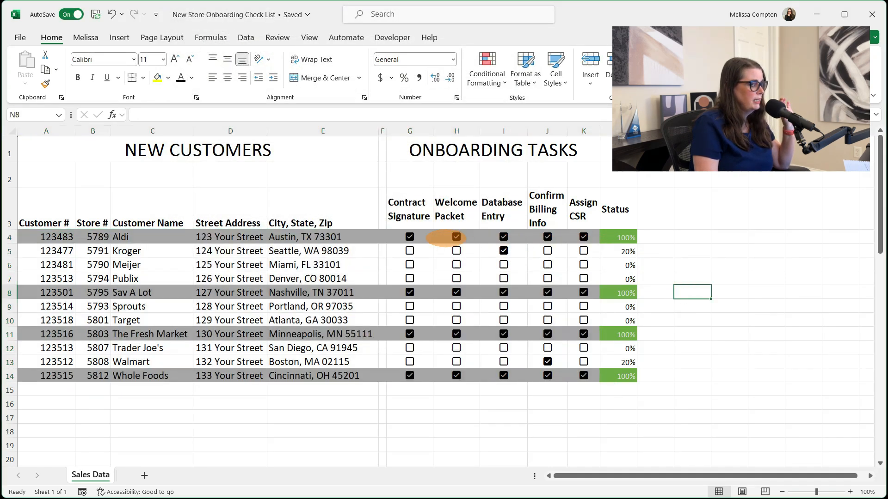
# Step: Tick Kroger's remaining tasks, Confirm Billing Info and Assign CSR, so its Status hits 100%
pyautogui.click(546, 334)
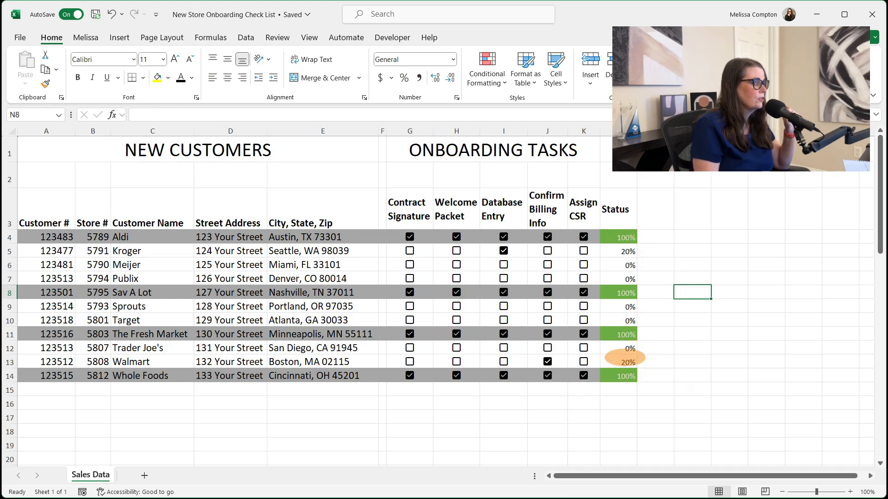
pyautogui.click(455, 250)
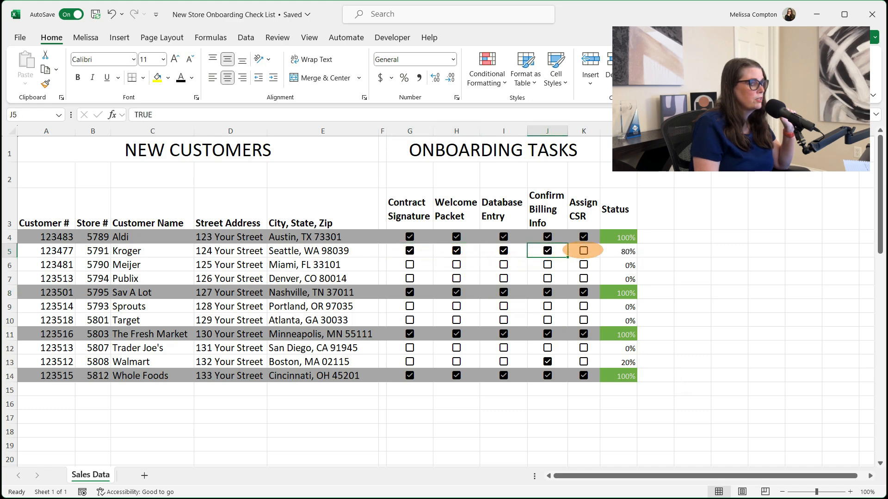
pyautogui.click(583, 251)
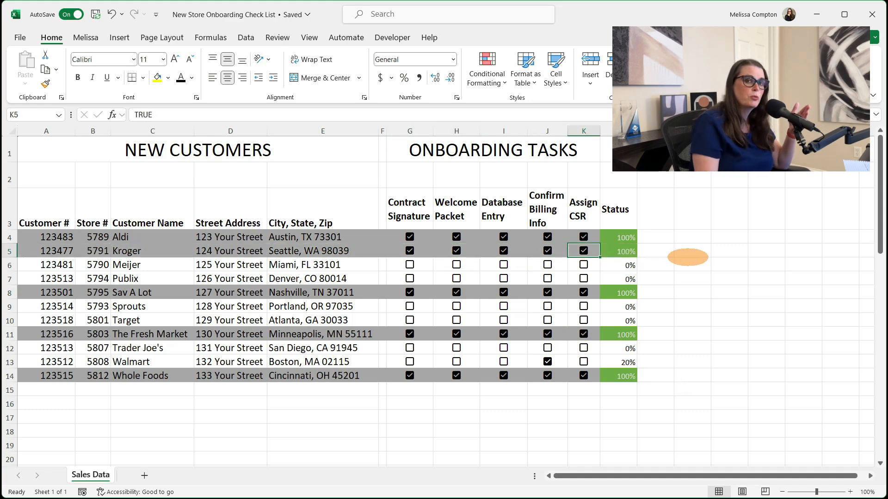